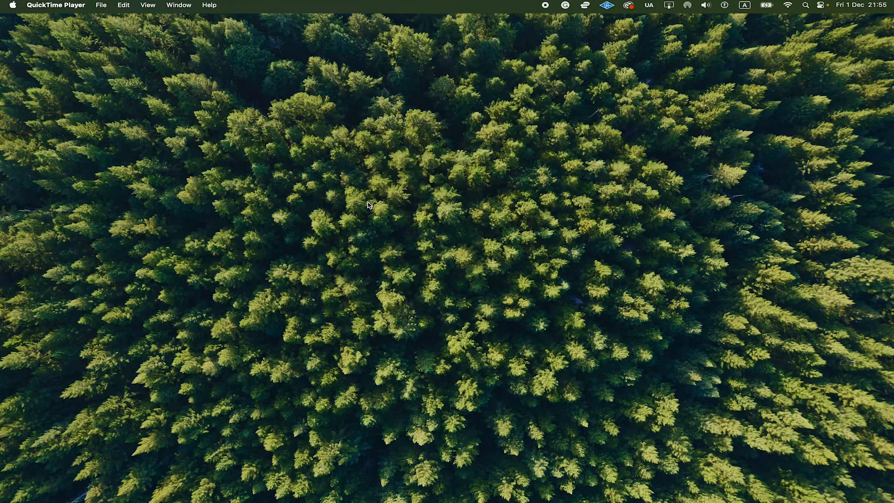
pyautogui.moveTo(498, 224)
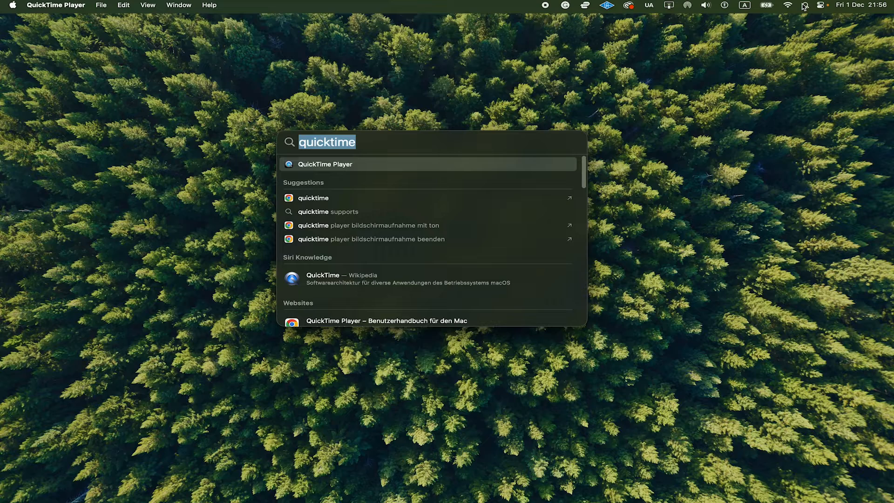
# Step: Launch iMovie from Spotlight so the empty My Movie 1 project shows
pyautogui.write('imovie')
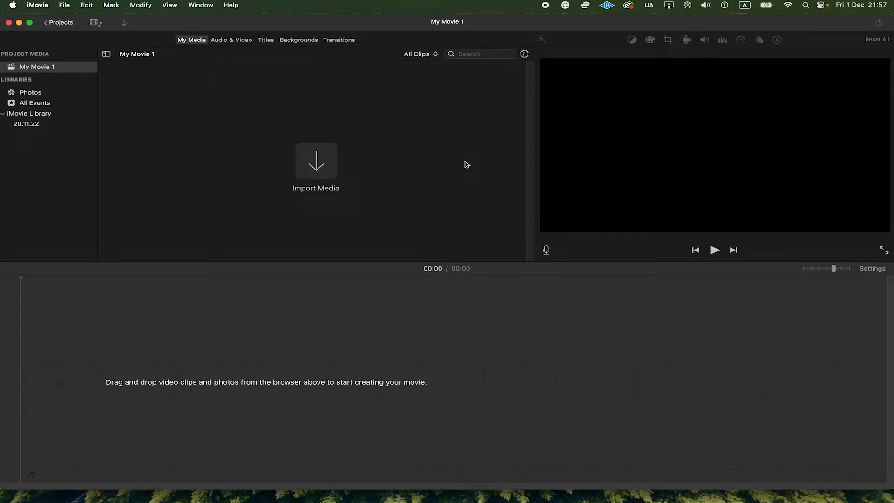
pyautogui.write('app store')
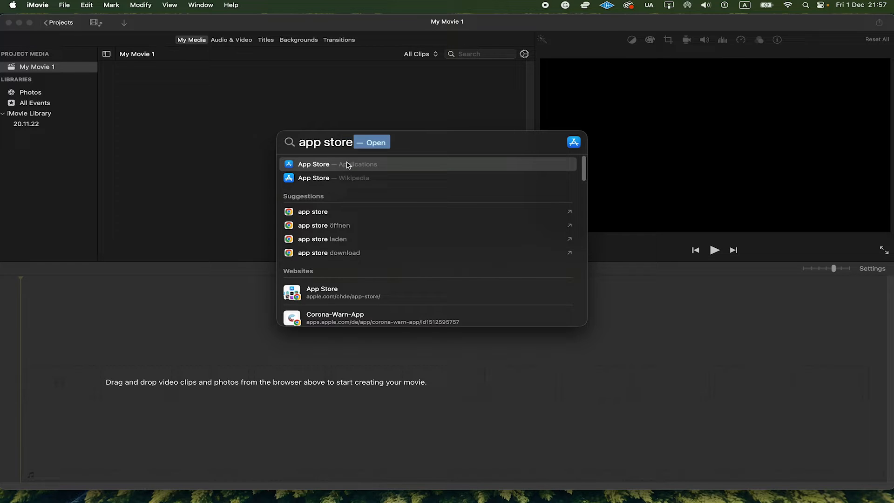
pyautogui.click(337, 164)
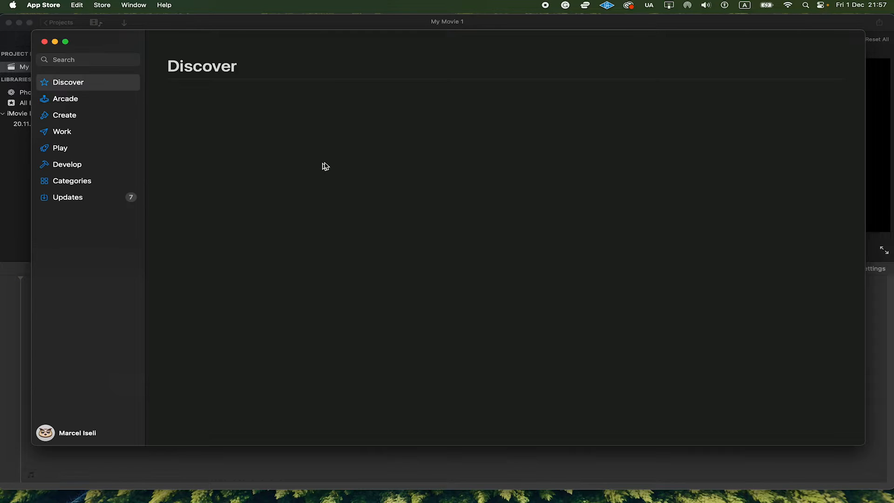
pyautogui.write('imovie')
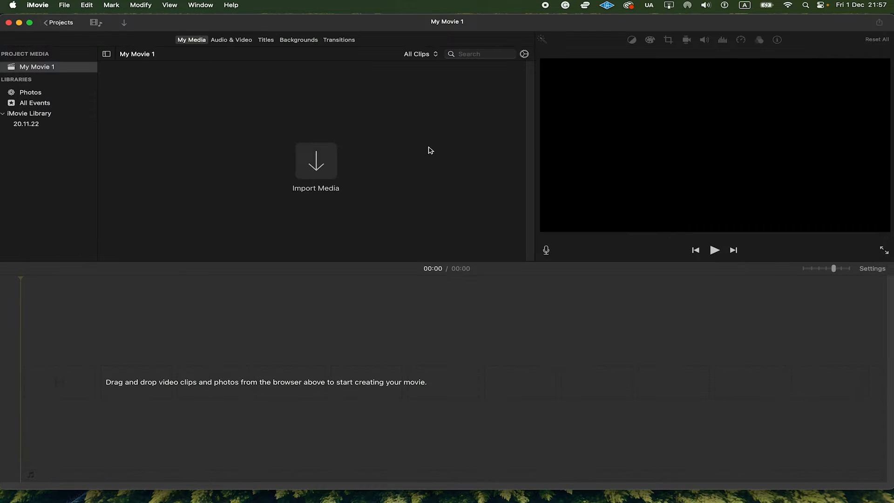
pyautogui.moveTo(286, 233)
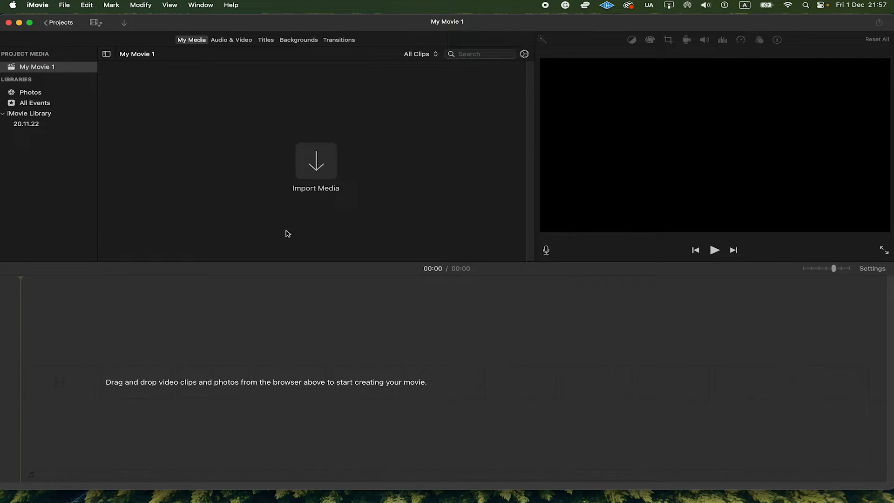
# Step: Import the 2-second QuickTime island clip trialtestly.mov from Documents into the project
pyautogui.click(315, 161)
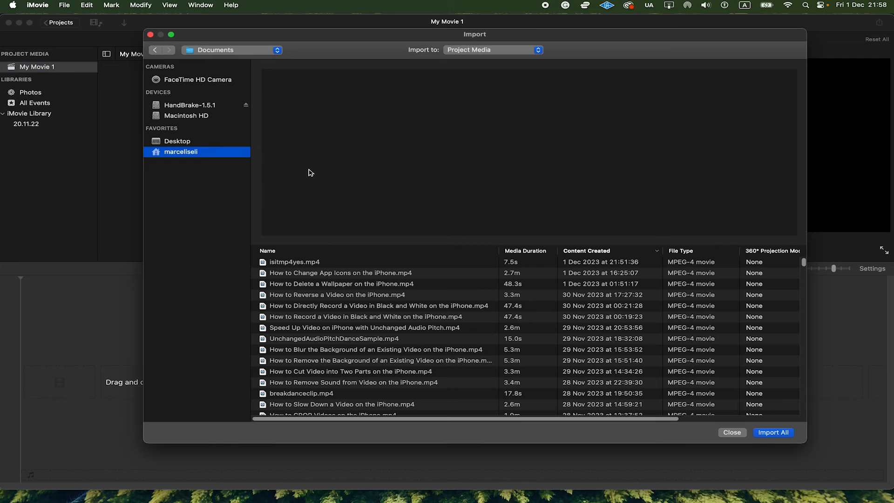
pyautogui.click(320, 320)
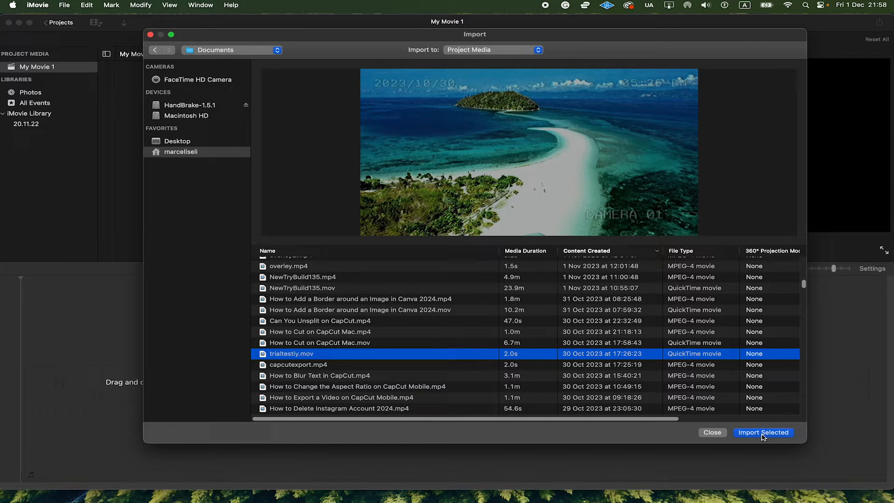
pyautogui.click(763, 432)
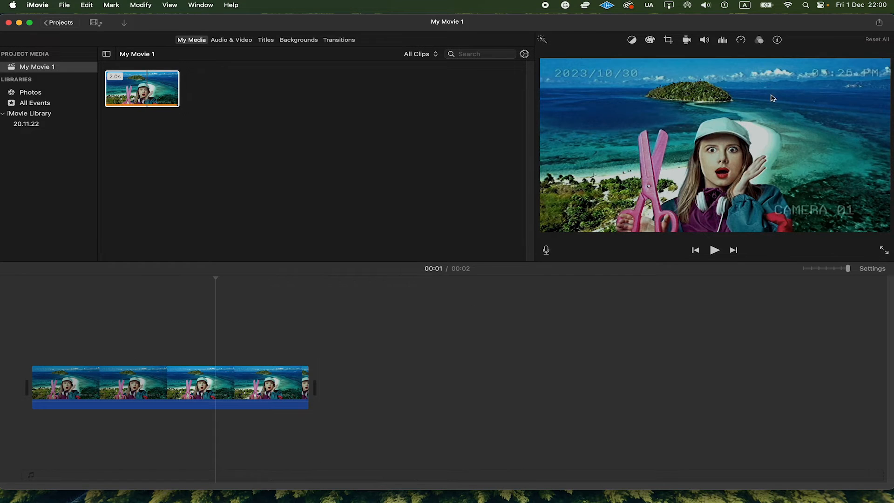
# Step: Bring up the Share options for My Movie 1 from the toolbar
pyautogui.click(877, 22)
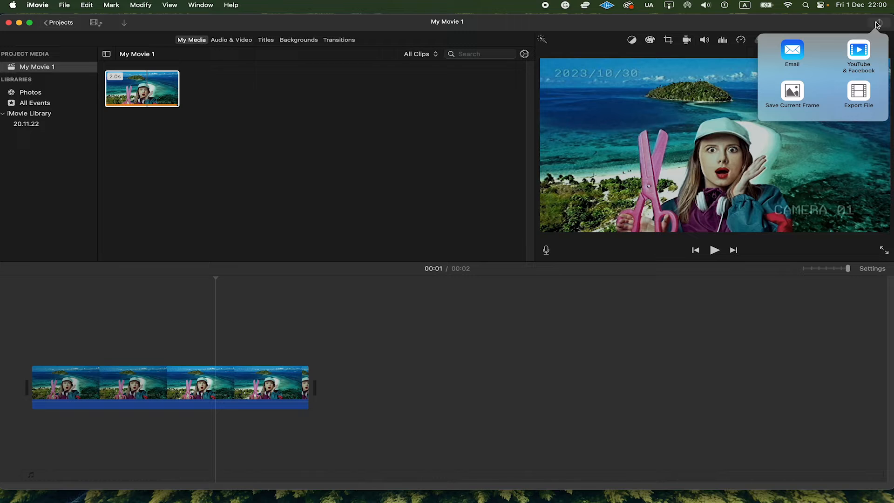
# Step: Export as a file at 1080p, High quality, Better Quality compression and continue to saving
pyautogui.click(858, 94)
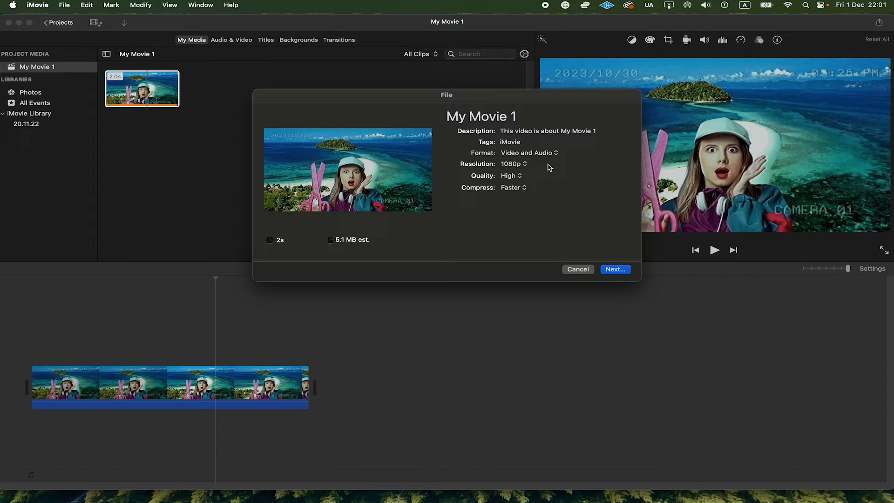
pyautogui.moveTo(501, 164)
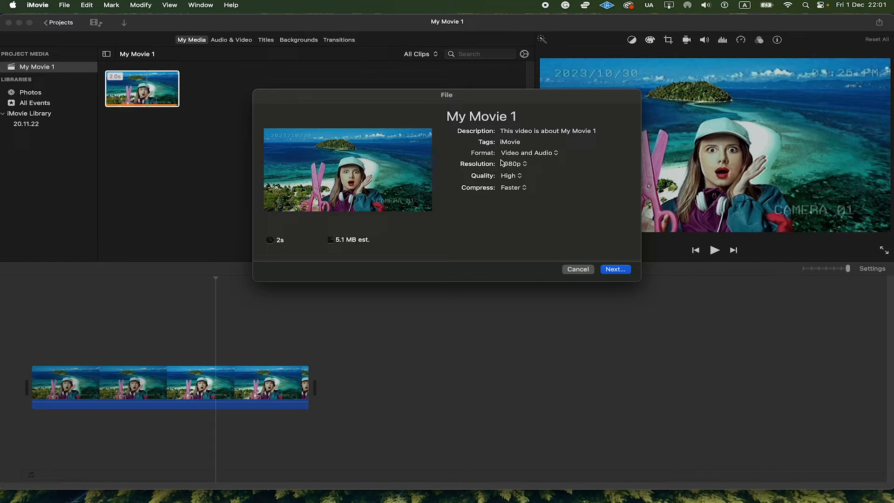
pyautogui.click(511, 176)
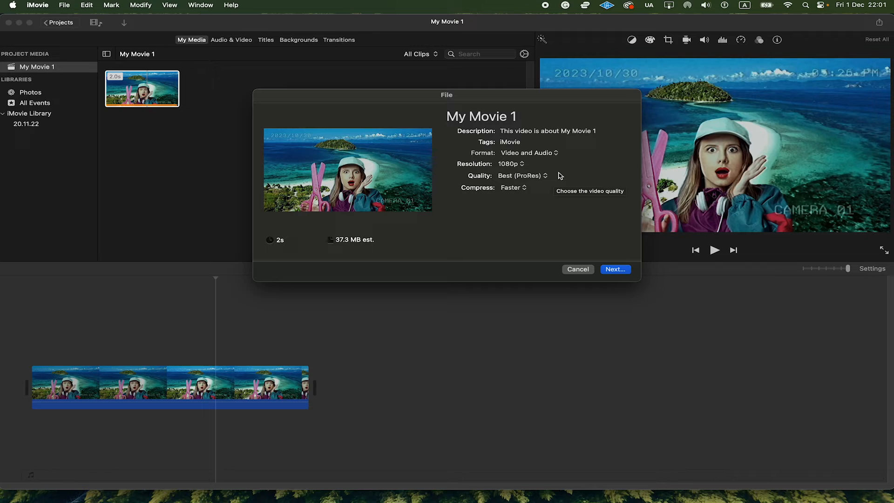
pyautogui.moveTo(468, 207)
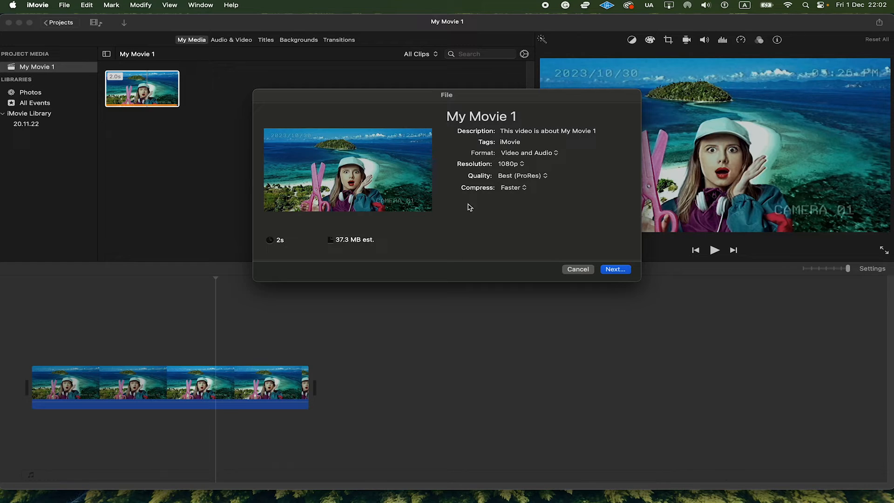
pyautogui.click(519, 175)
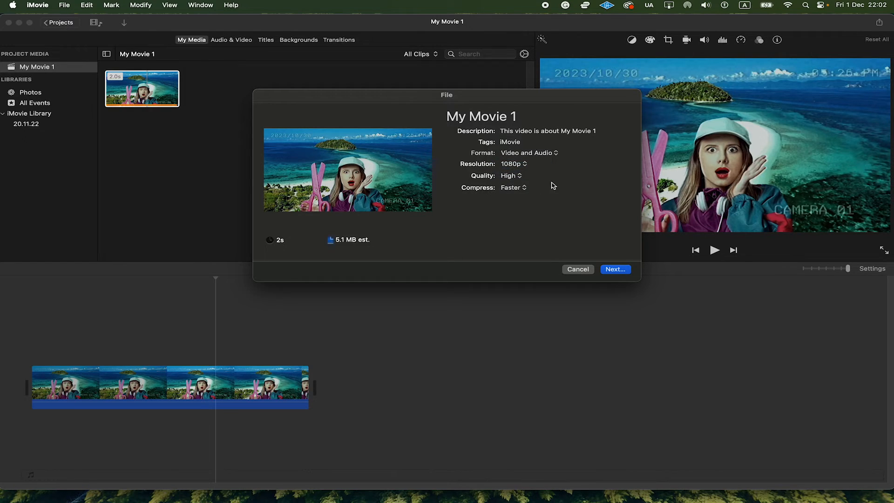
pyautogui.click(513, 188)
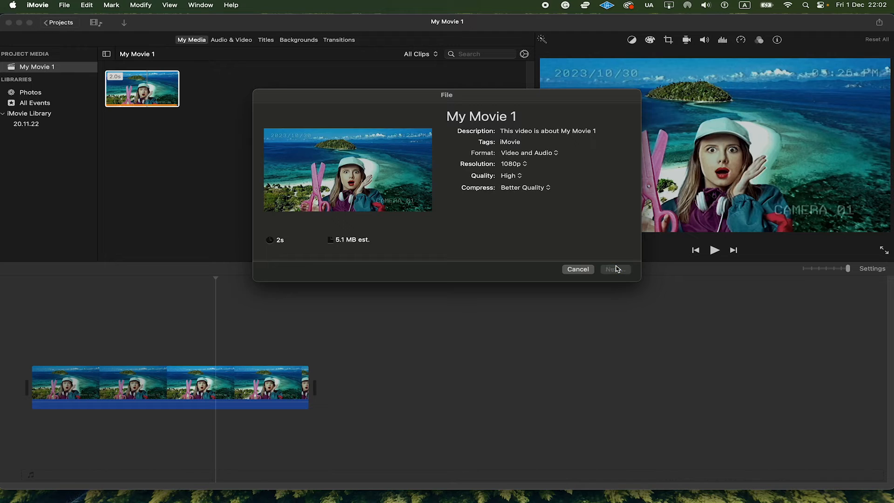
pyautogui.click(616, 269)
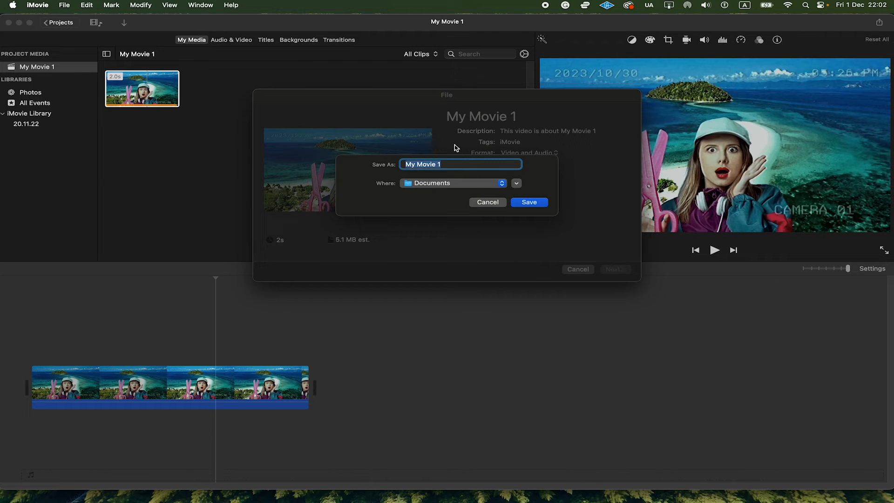
# Step: Save the export as 'MyMp4Video' in the Documents folder
pyautogui.press('backspace')
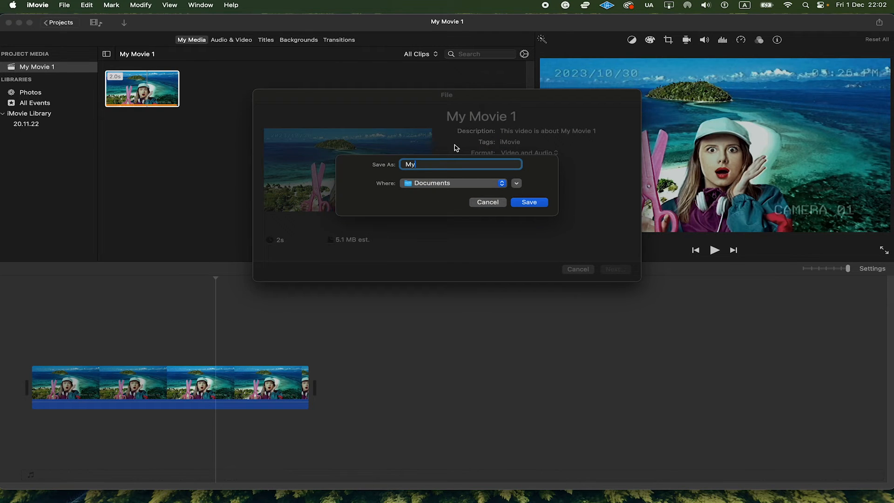
pyautogui.write('Mp4Video')
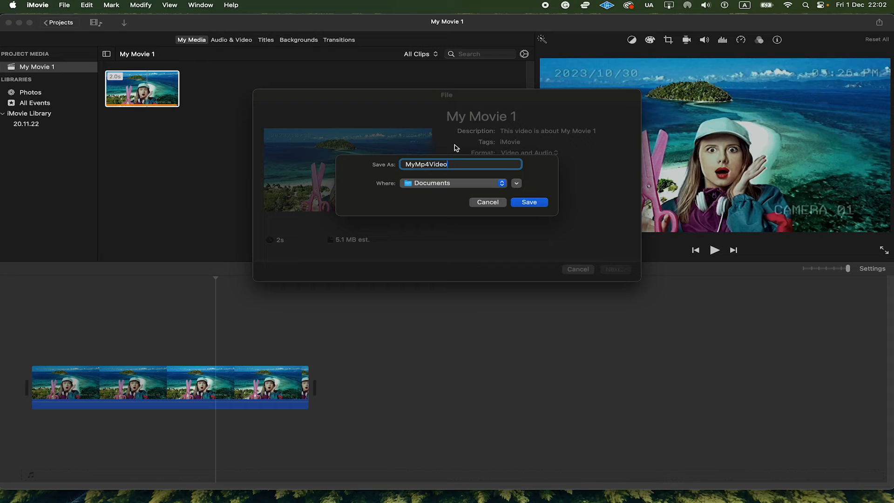
pyautogui.click(529, 202)
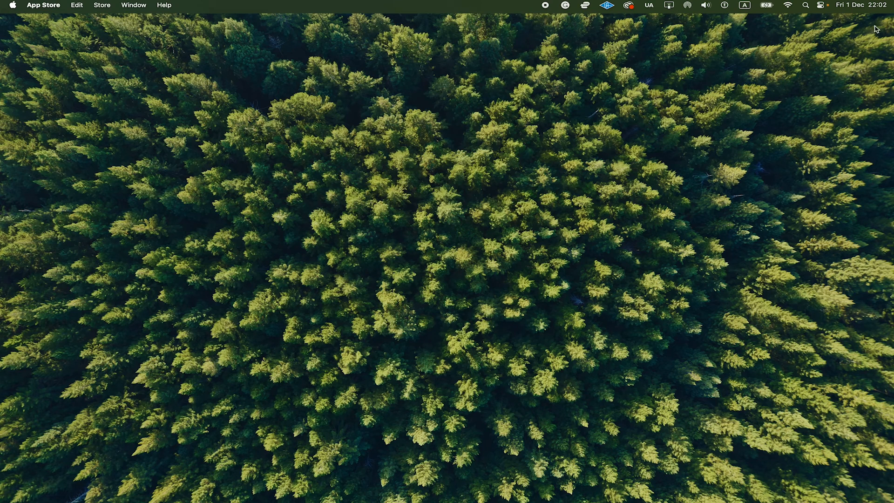
# Step: Show the Documents folder in Finder, where MyNewMp4Video.mp4 is listed first
pyautogui.write('finder')
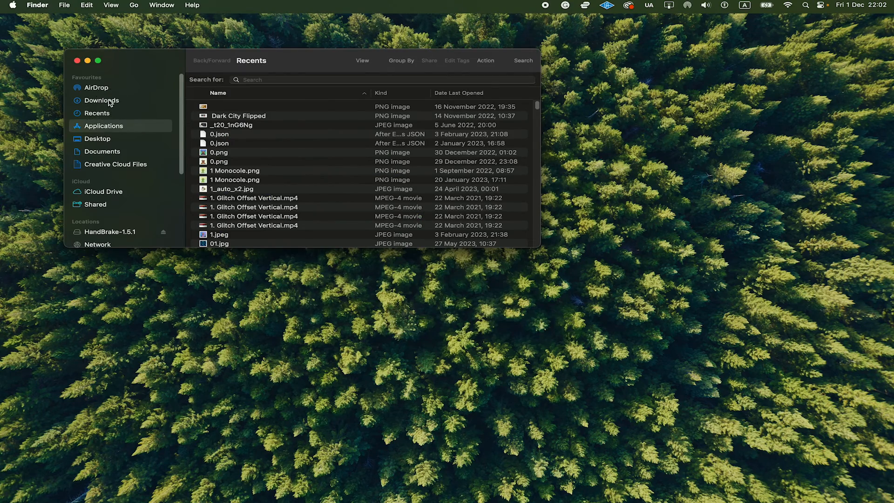
pyautogui.click(79, 133)
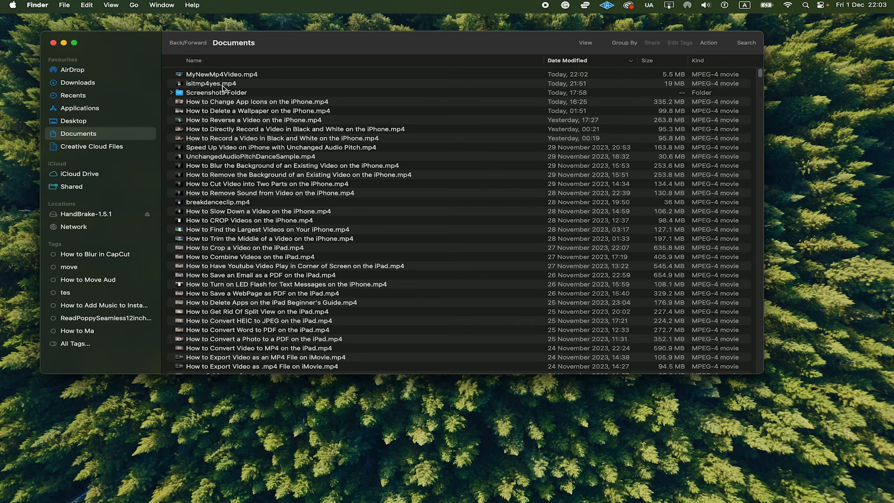
pyautogui.moveTo(227, 89)
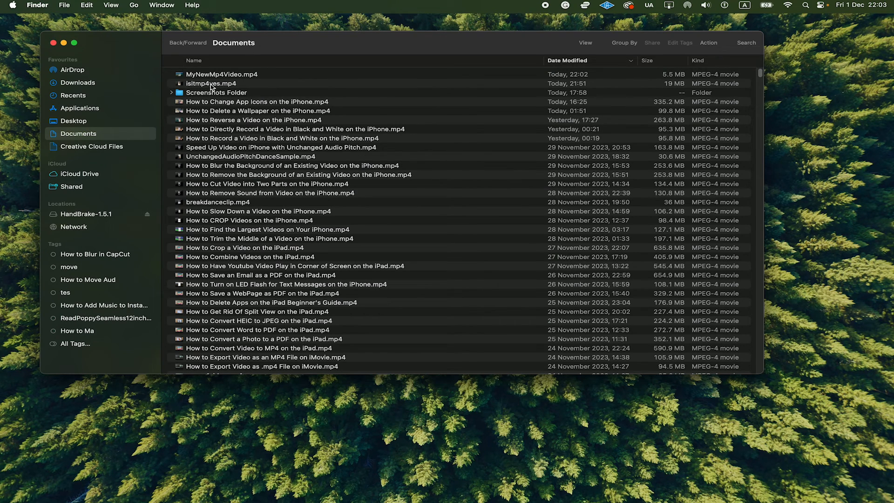